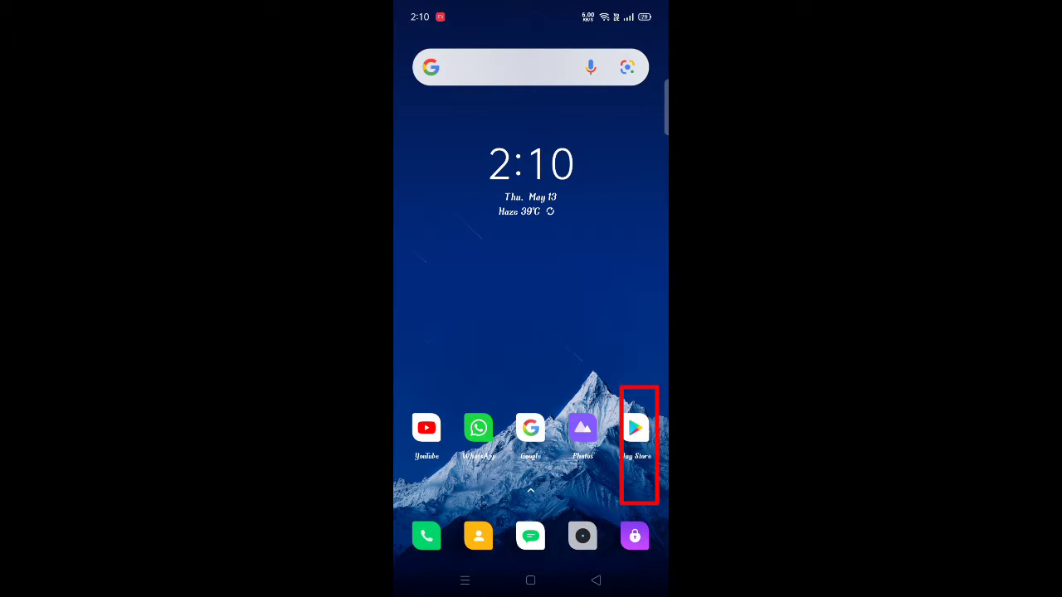
Search the Play Store for 'Quick VPN' and bring up the QuickVPN listing
click(634, 428)
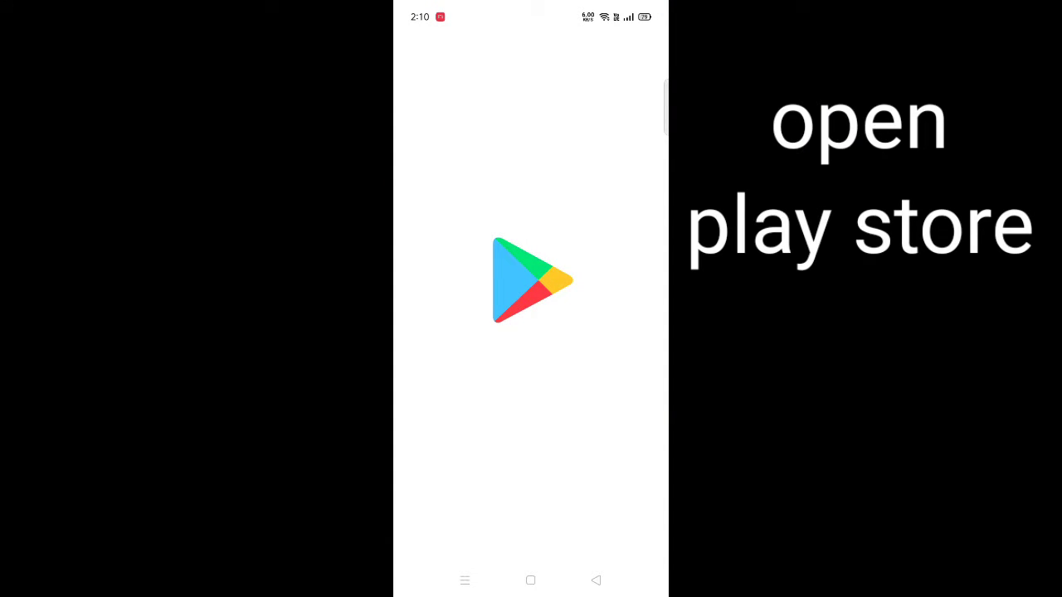
click(531, 279)
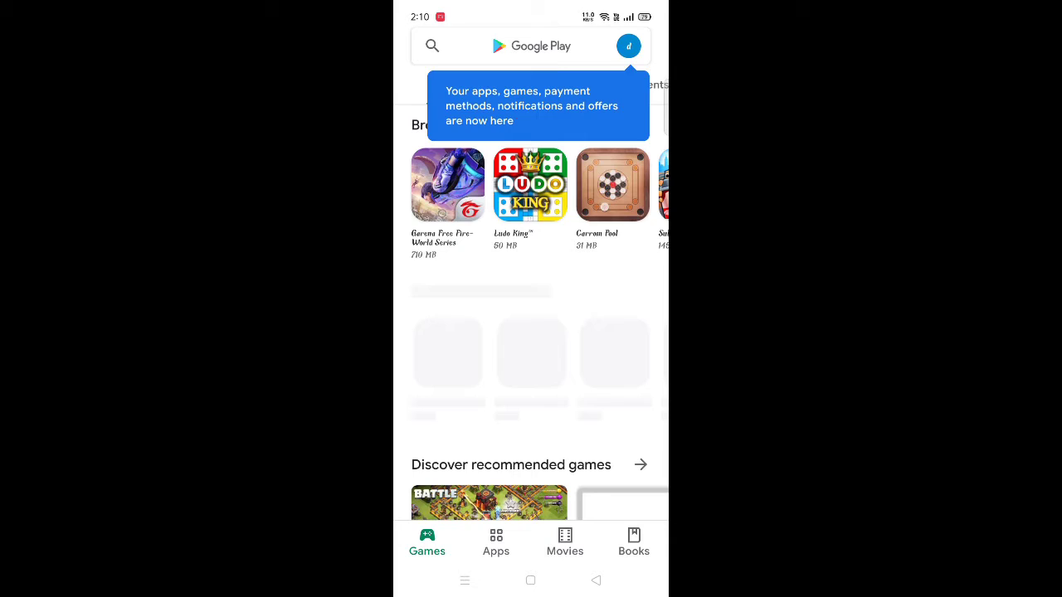
click(531, 46)
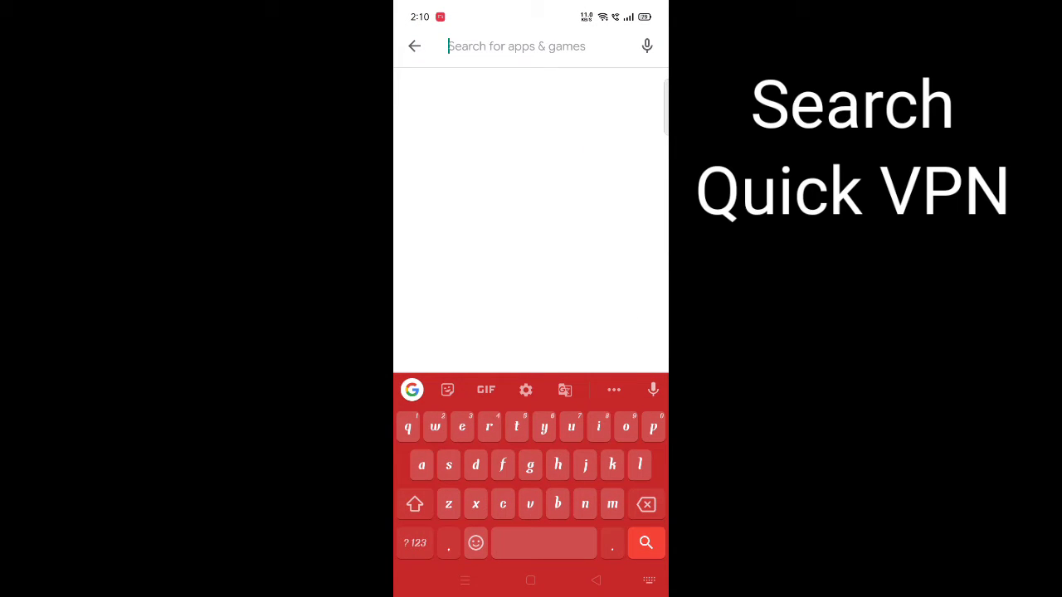
text(Quick)
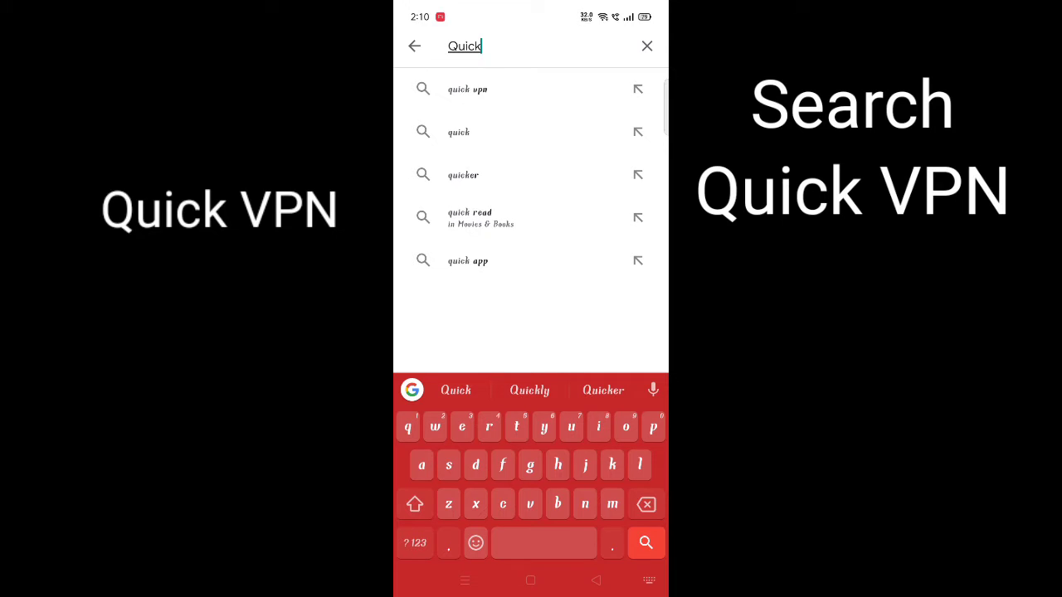
text(V)
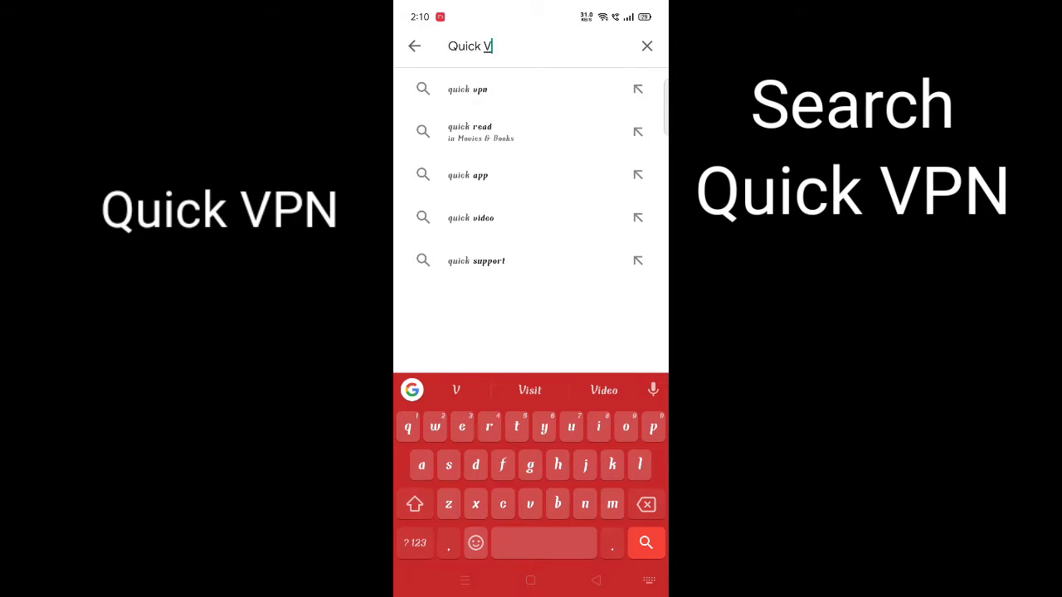
text(PN)
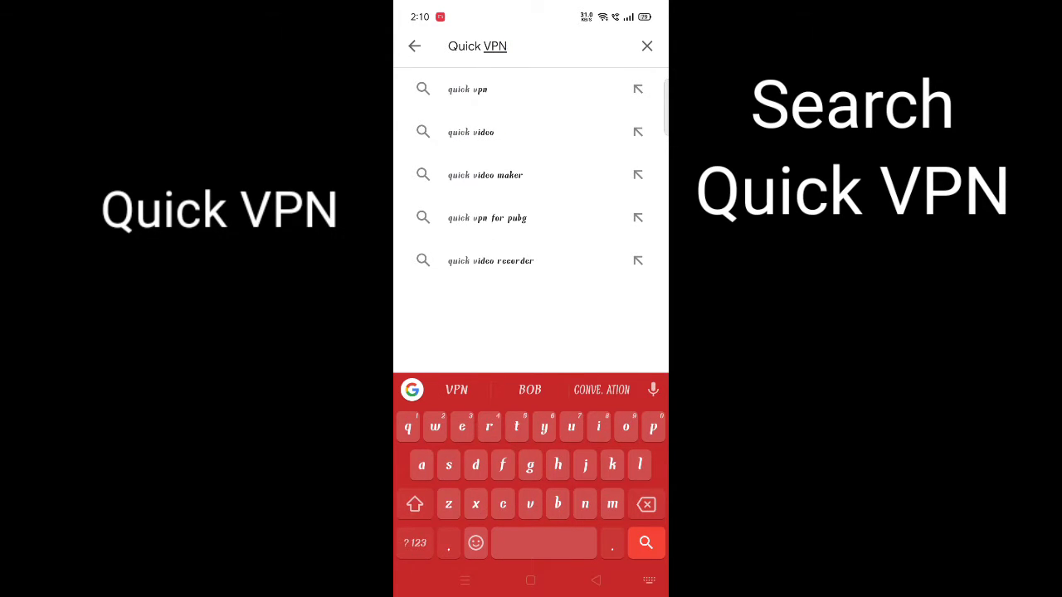
click(645, 542)
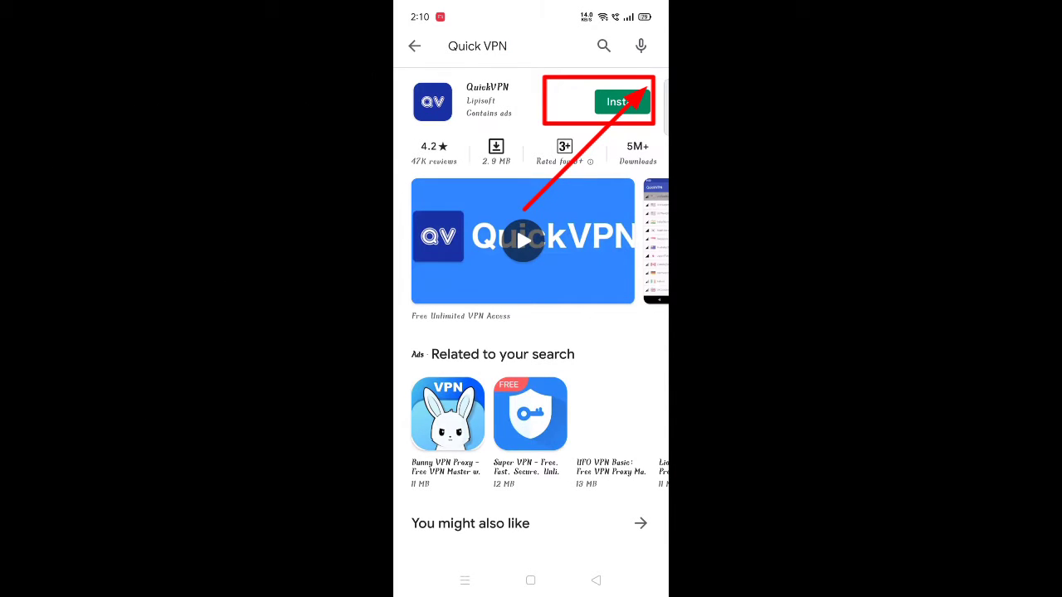
Install QuickVPN from its listing and launch it to the server-location list
click(617, 102)
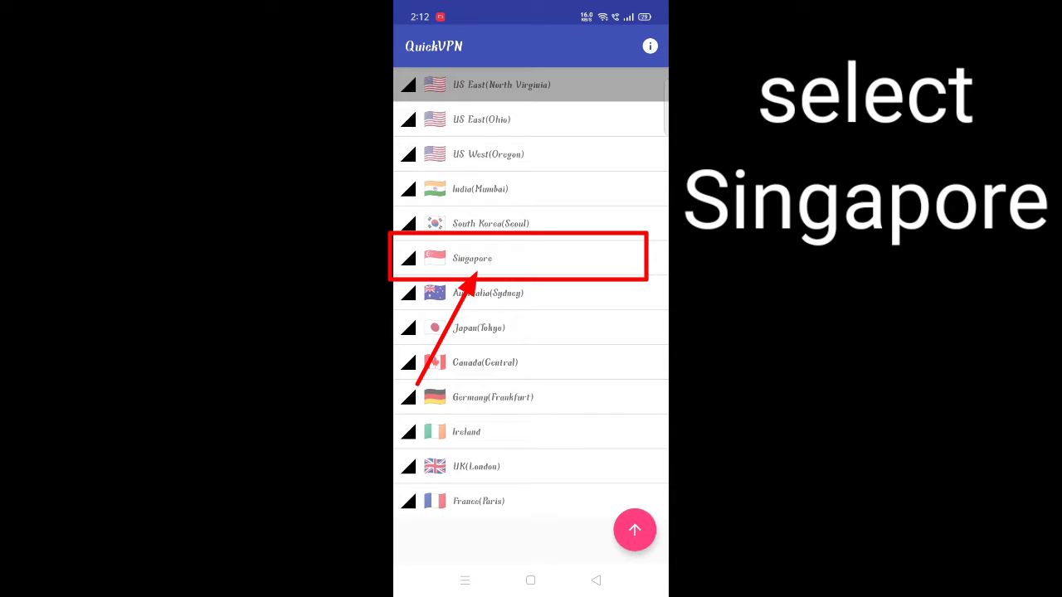
Connect to the Singapore server, allowing the VPN prompt, then play PUBG showing ~92–100 ms ping
click(531, 258)
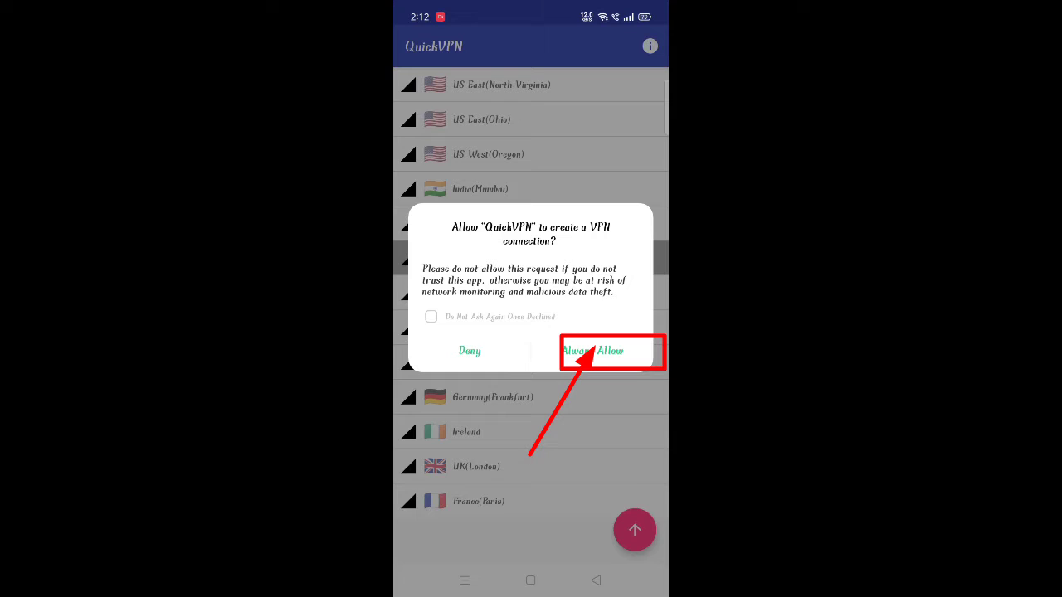
click(609, 350)
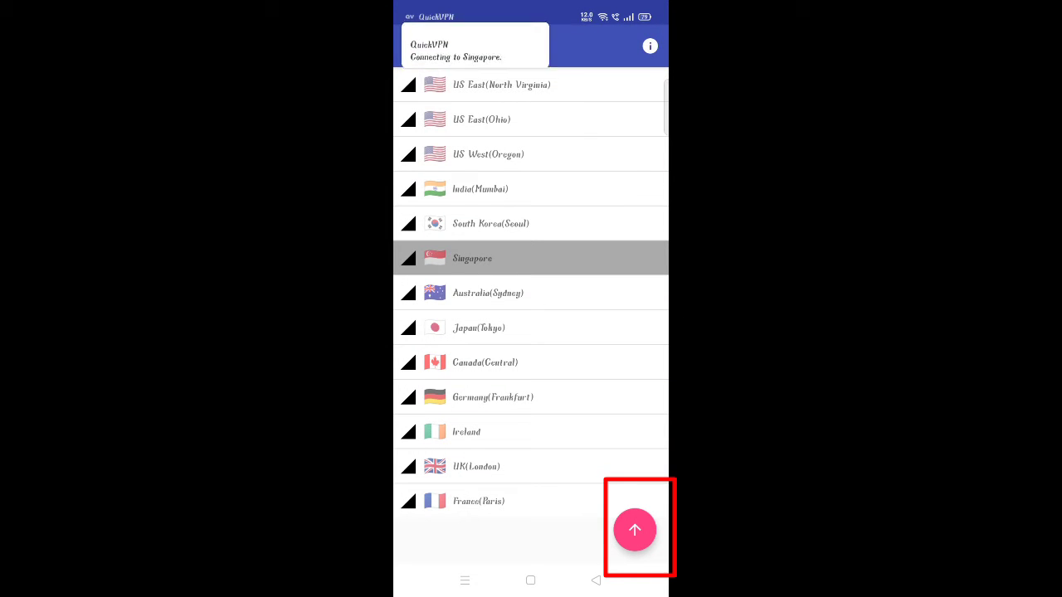
click(634, 529)
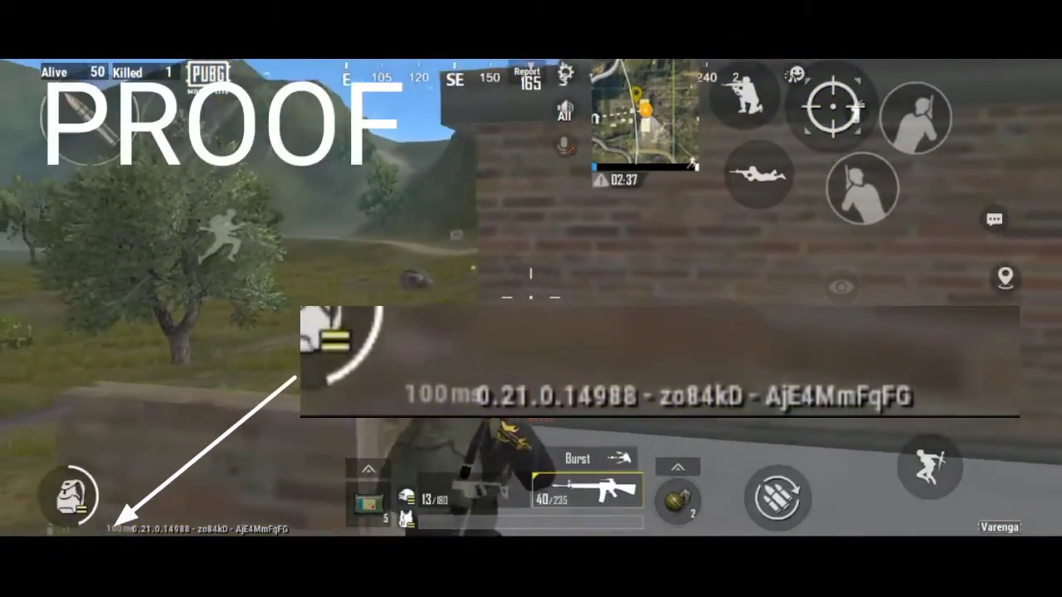
click(863, 189)
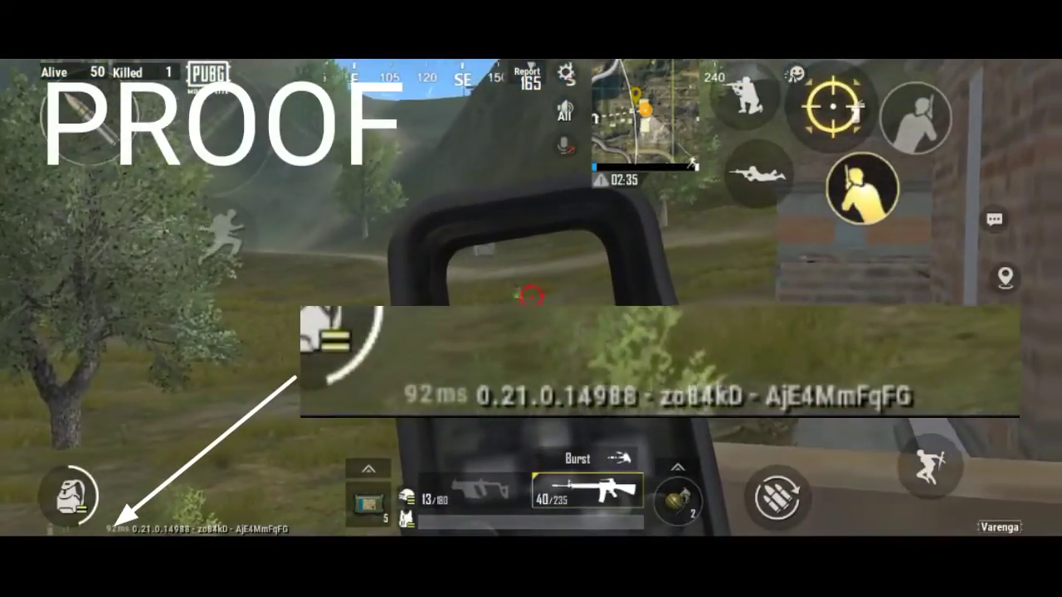